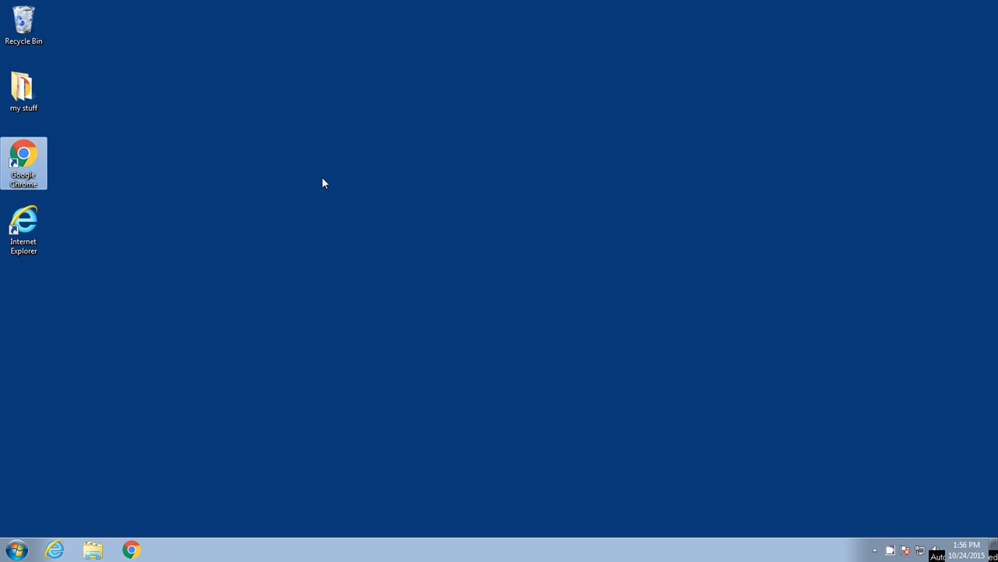
mouse_move(281, 190)
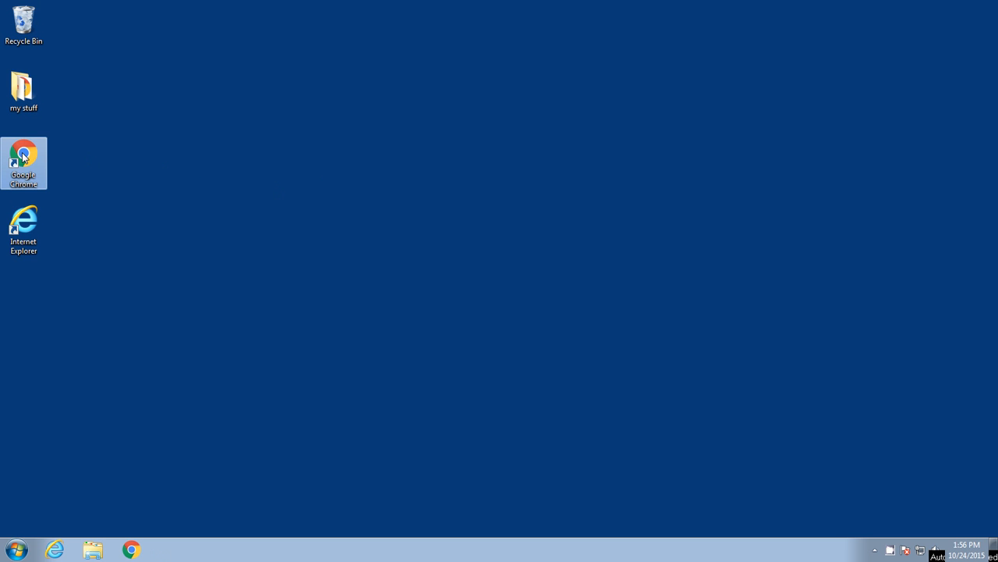
mouse_move(25, 226)
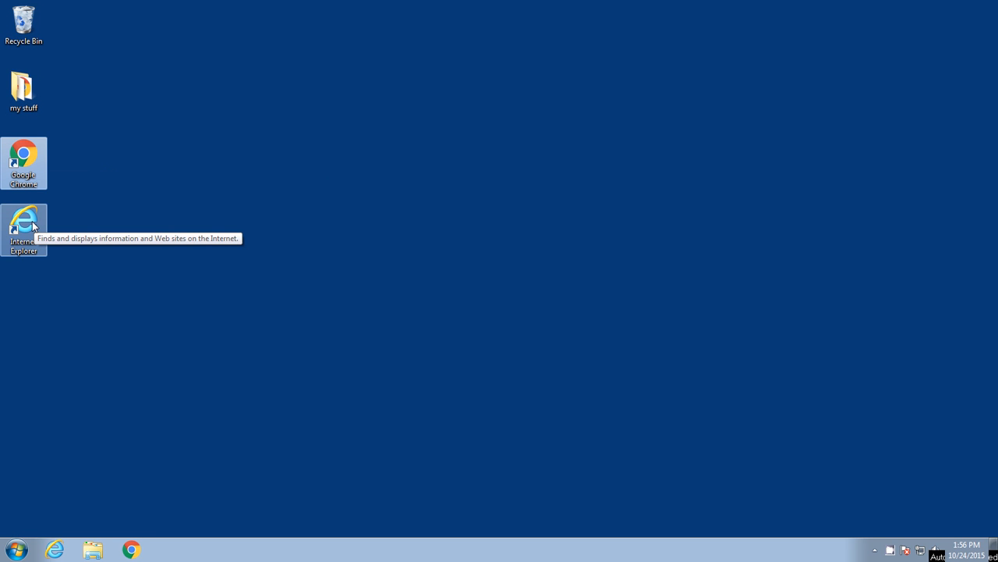
mouse_move(98, 231)
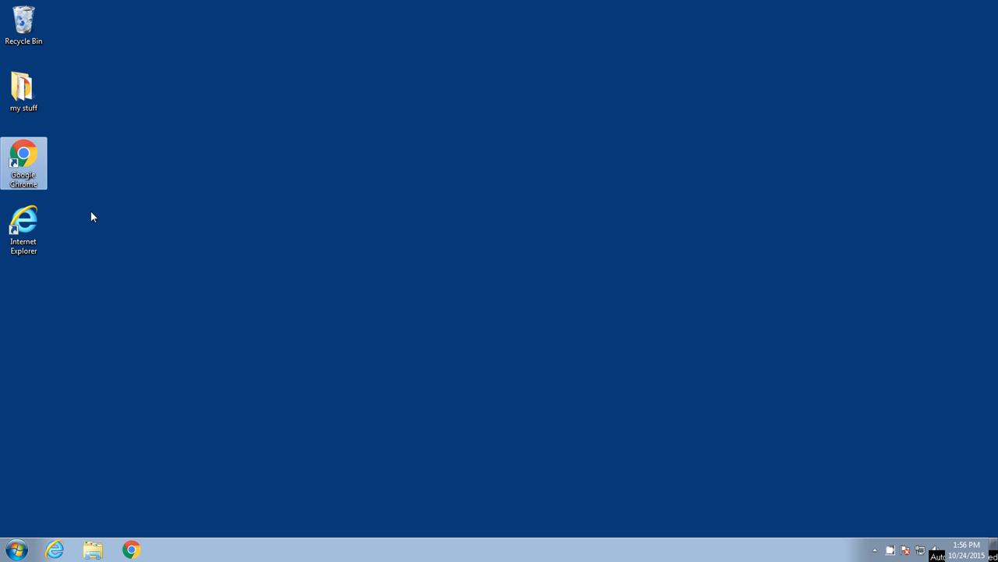
mouse_move(56, 240)
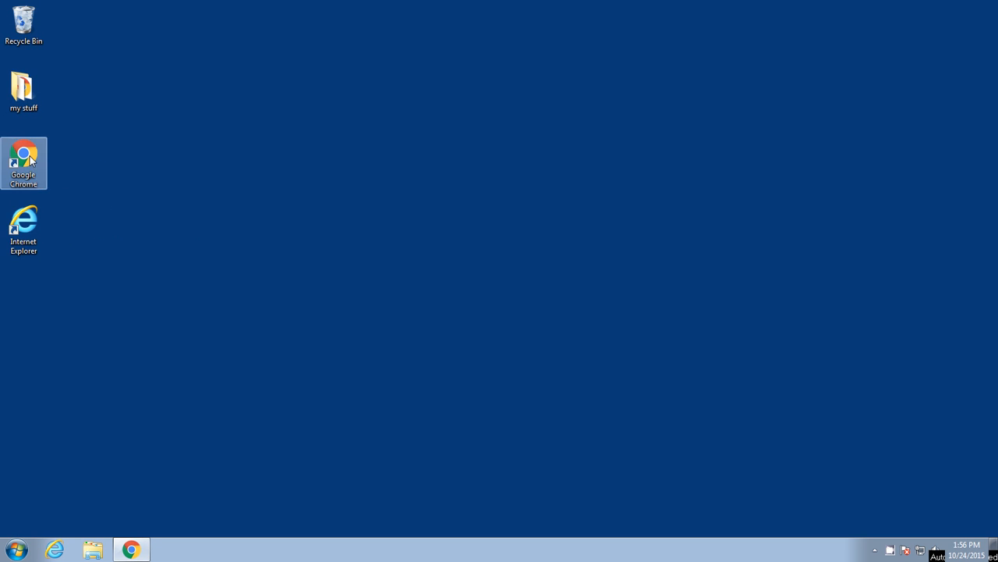
Launch Chrome from the desktop shortcut and focus the new tab's search box.
double_click(23, 162)
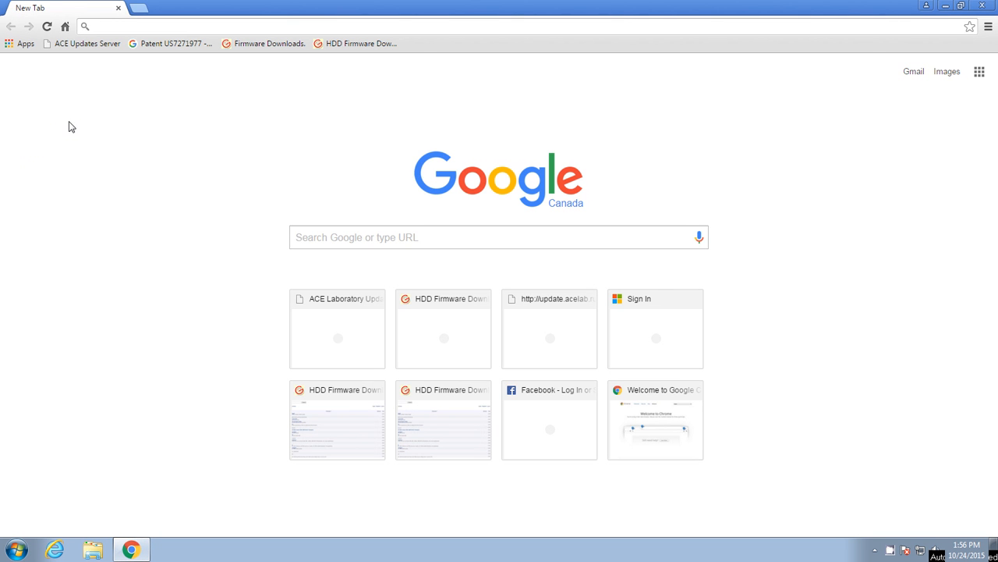
mouse_move(153, 91)
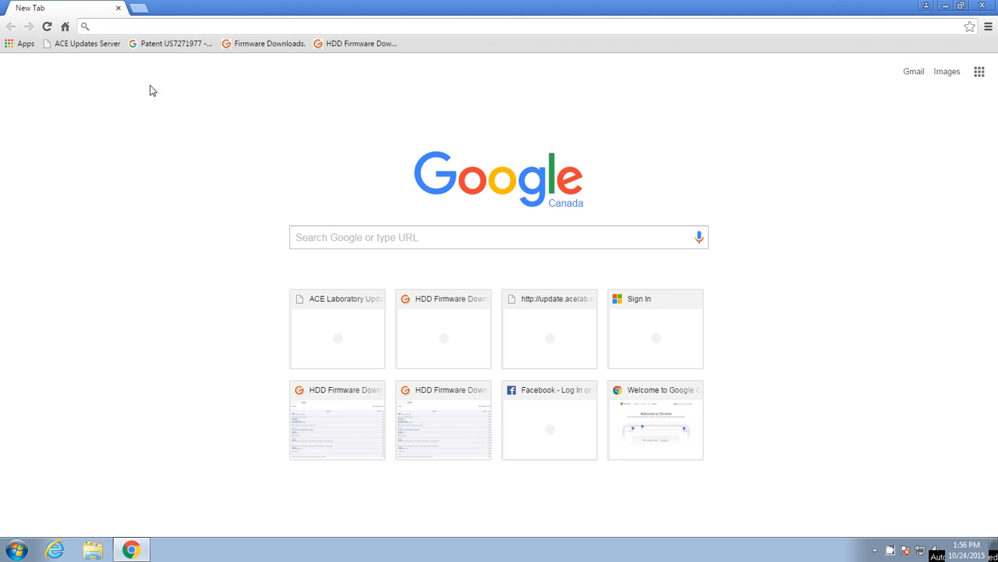
mouse_move(383, 125)
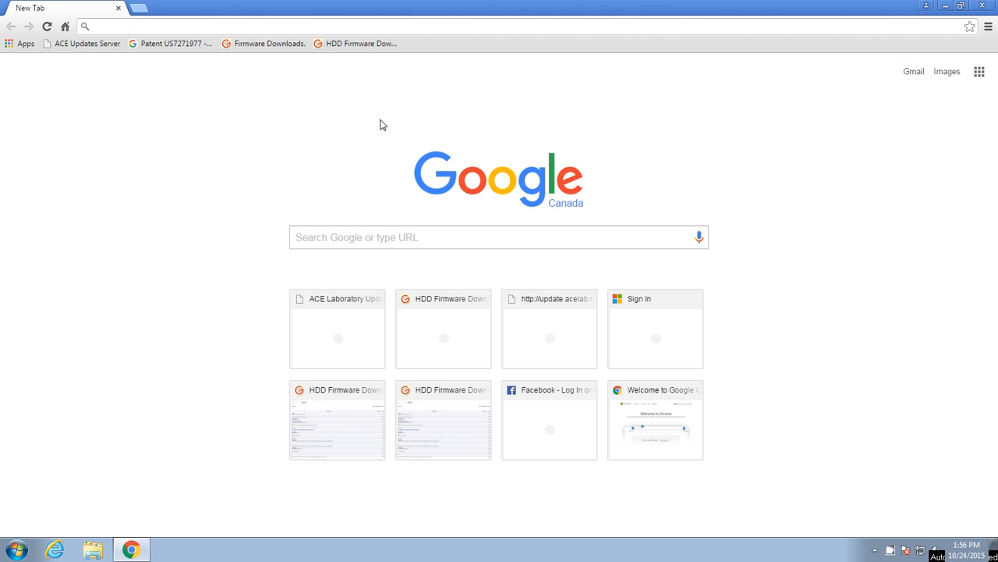
mouse_move(66, 25)
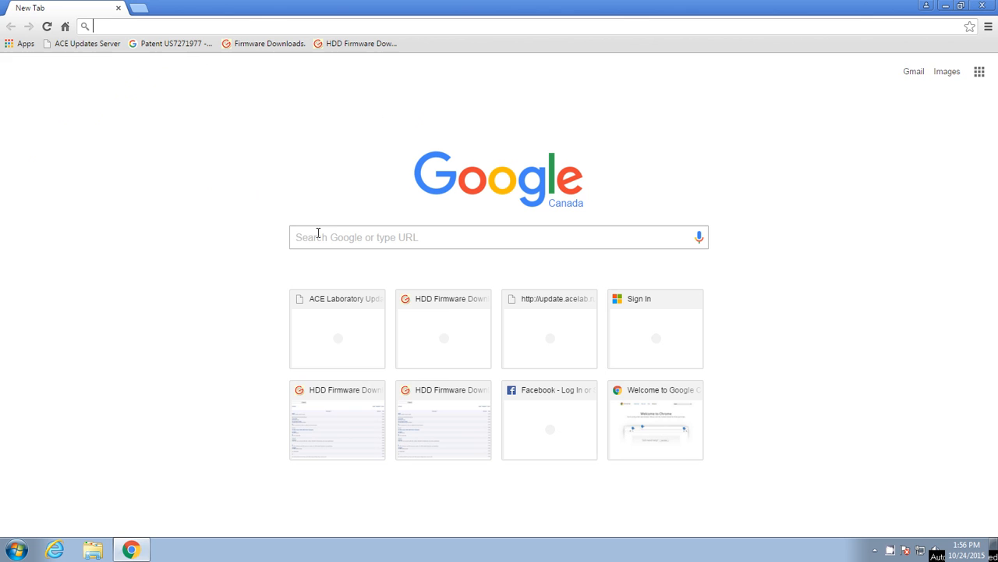
mouse_move(471, 159)
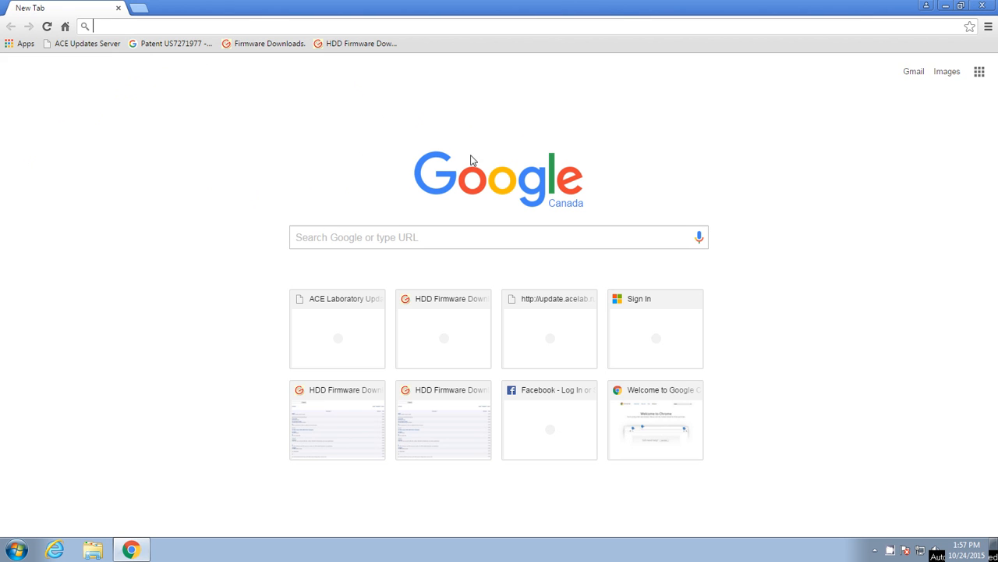
mouse_move(443, 155)
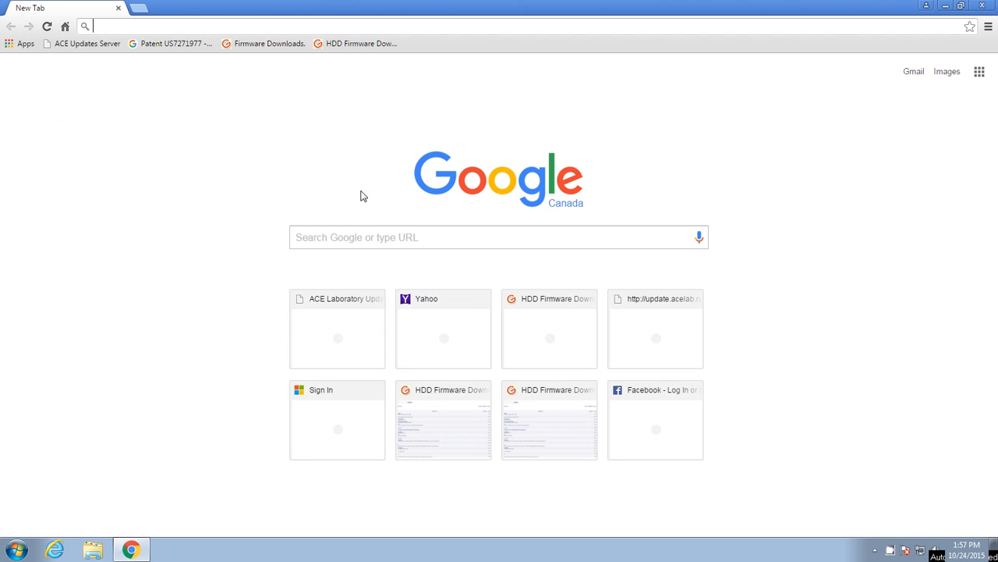
click(499, 237)
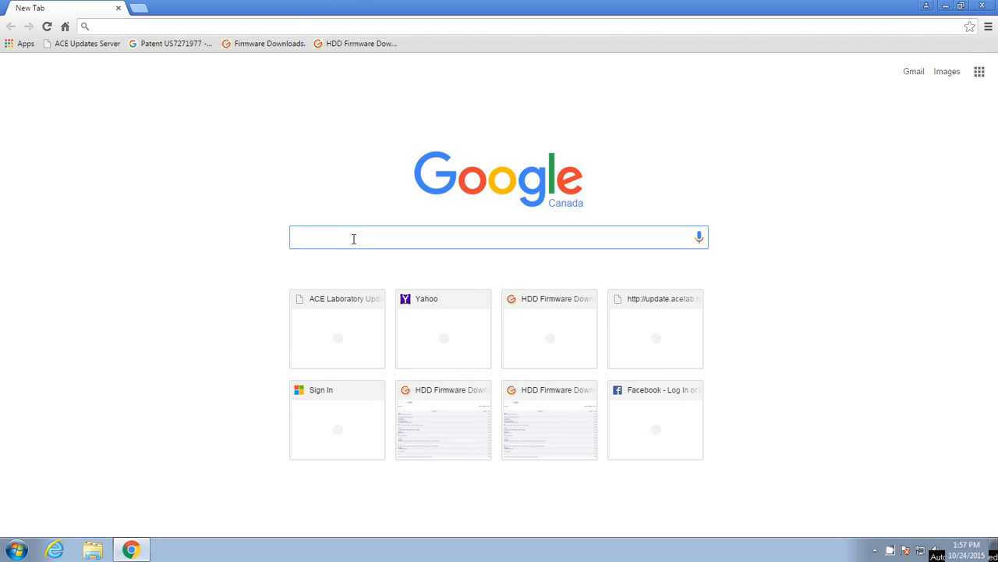
Search Google for 'czech republic' and scroll through the results to the bottom.
text(czech republic)
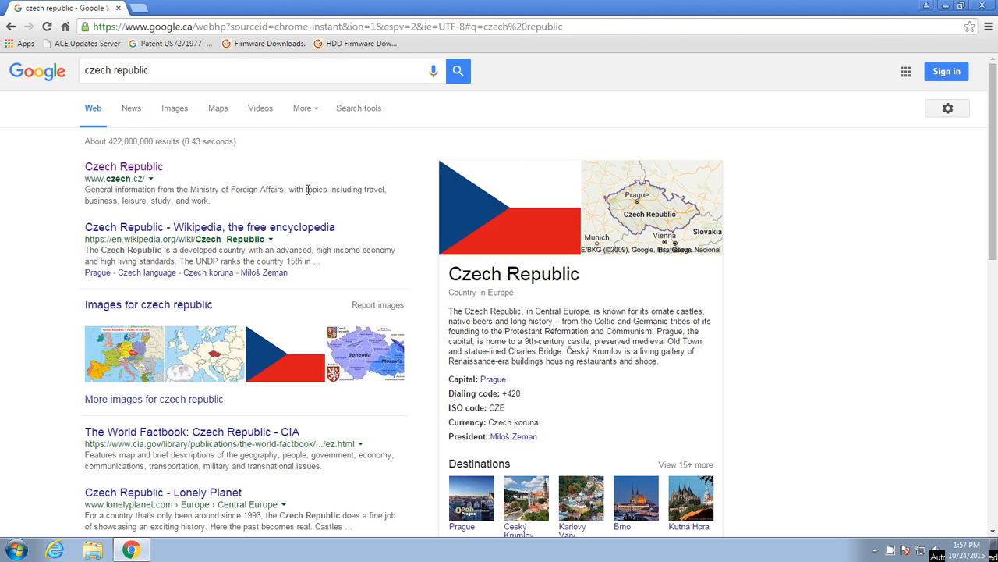
scroll(down, 3)
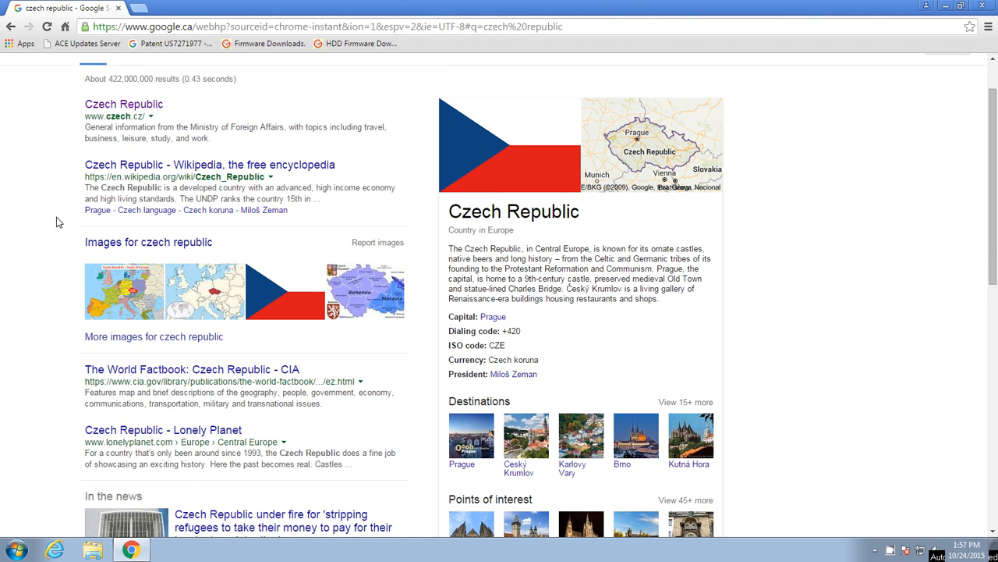
scroll(down, 3)
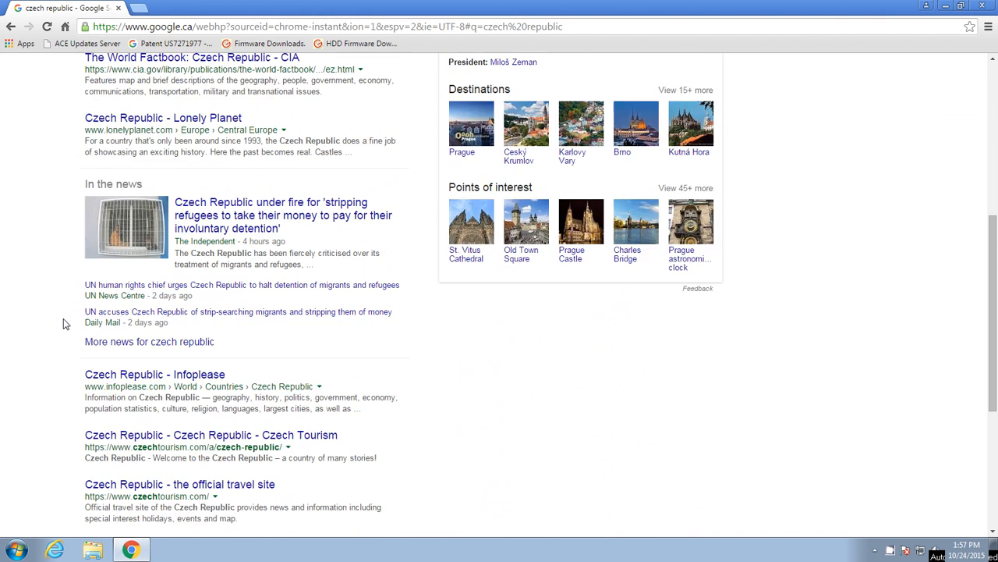
scroll(down, 3)
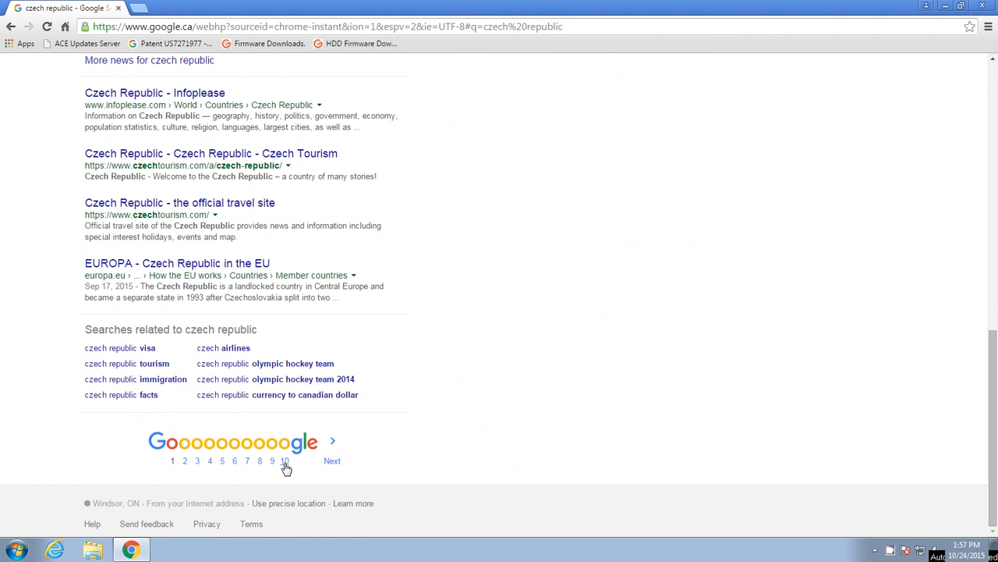
mouse_move(271, 460)
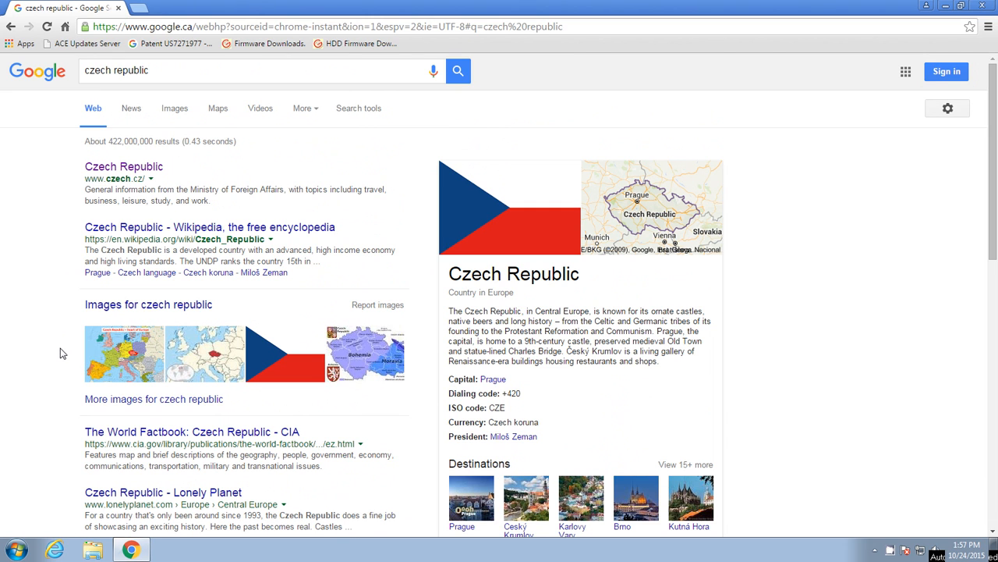
mouse_move(44, 229)
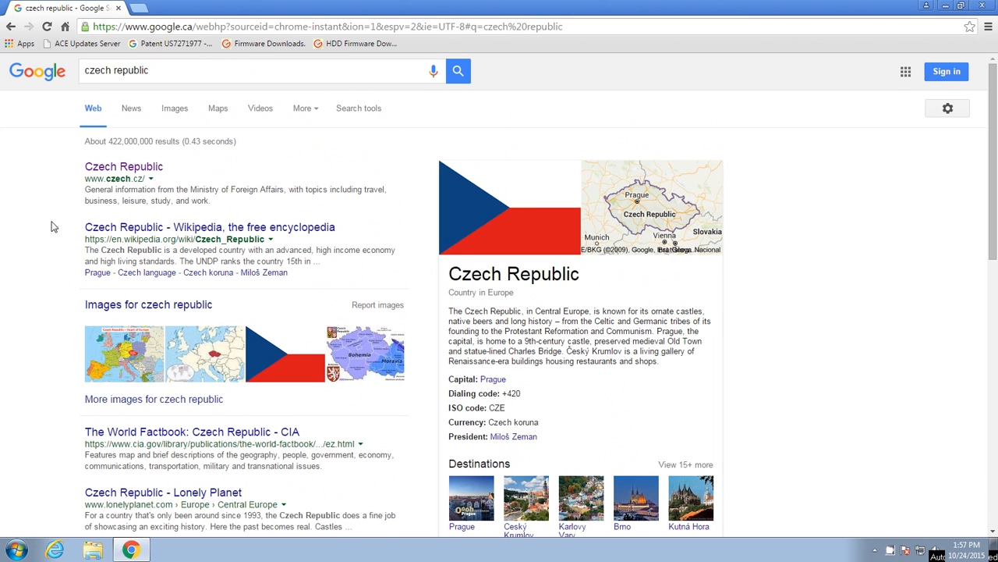
mouse_move(72, 74)
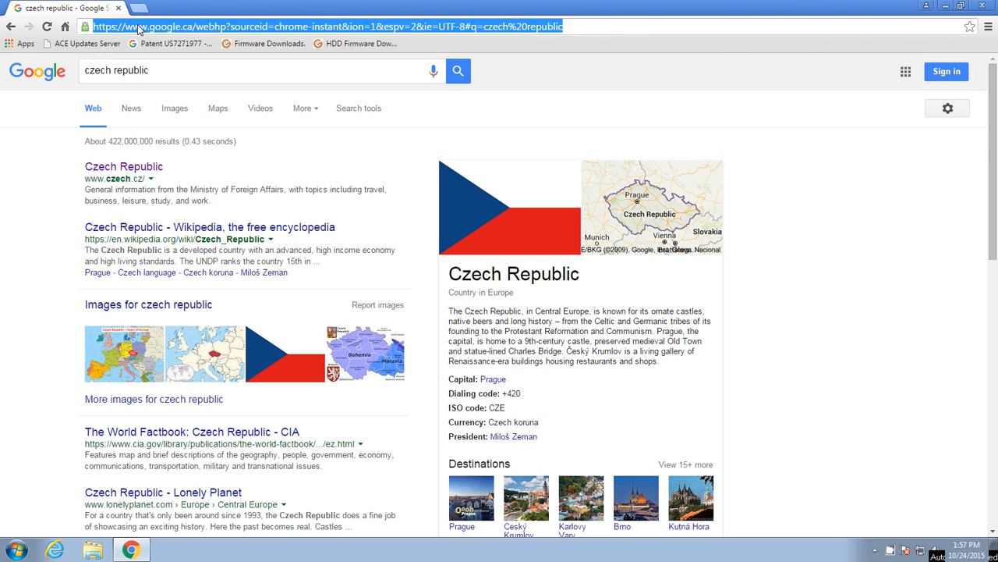
Navigate to yahoo.com and focus the Yahoo search field.
text(yahoo.com/?p=us)
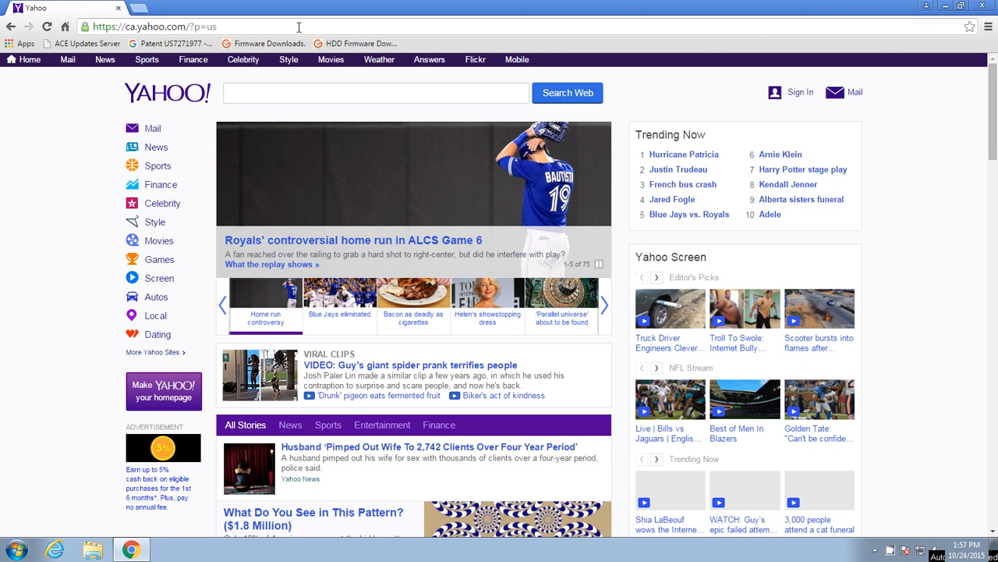
click(375, 94)
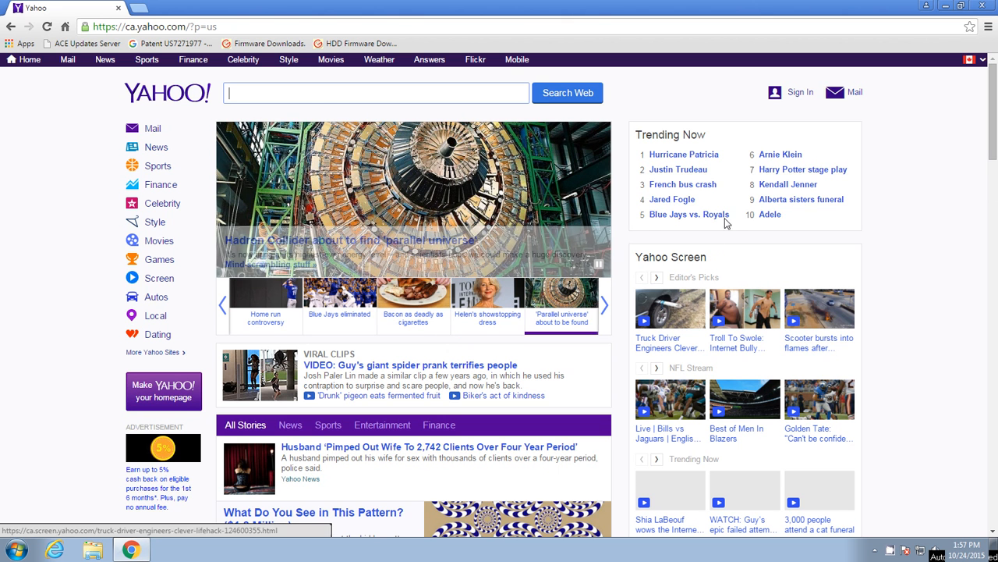
click(413, 304)
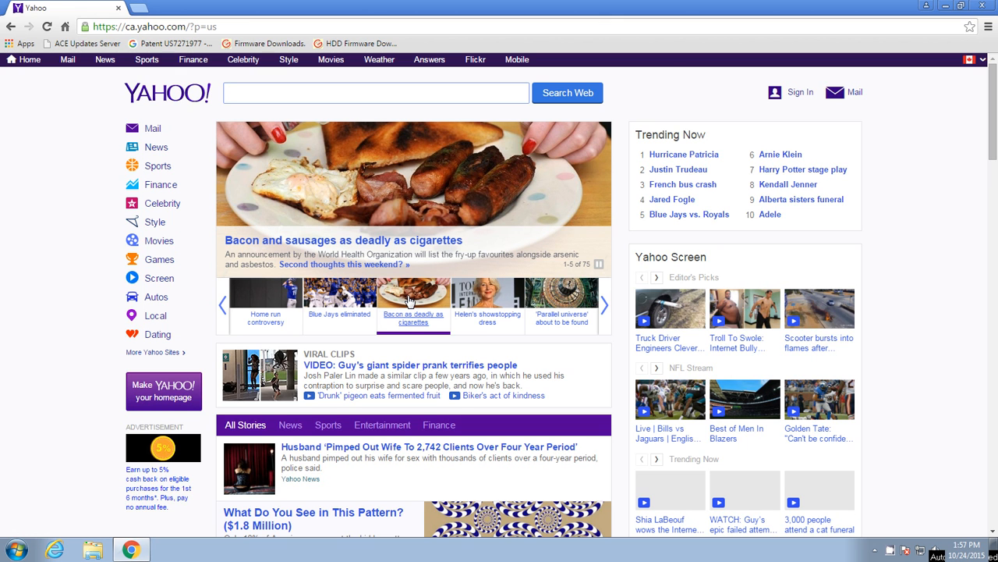
Search Yahoo for 'czech republic', return to the browser home page, then close Chrome.
text(czech republic)
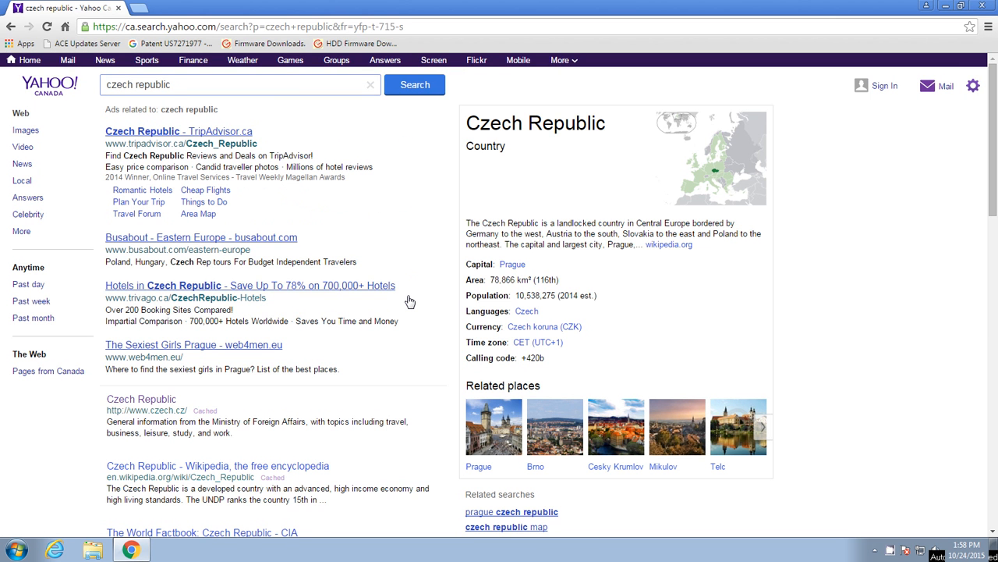
mouse_move(271, 160)
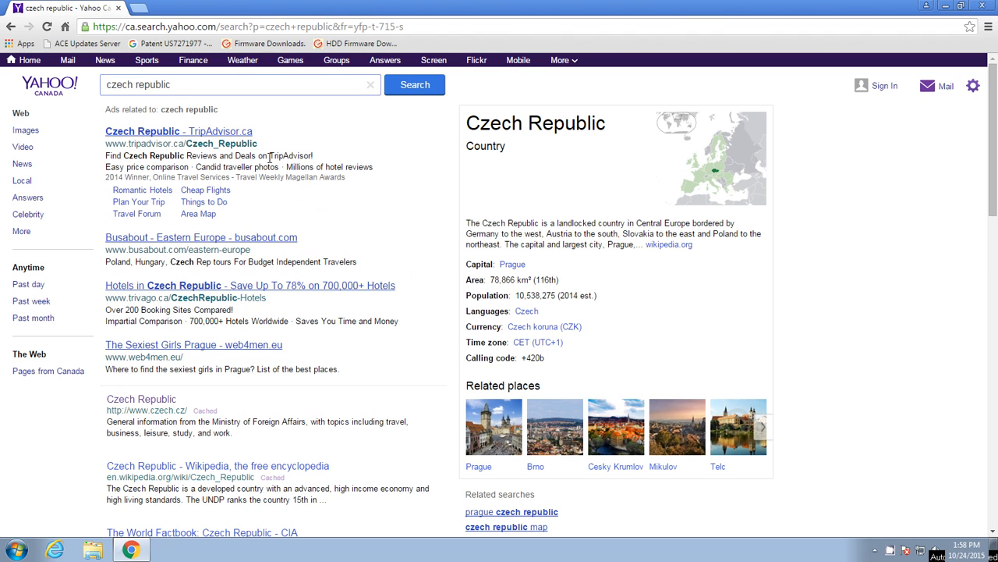
mouse_move(206, 131)
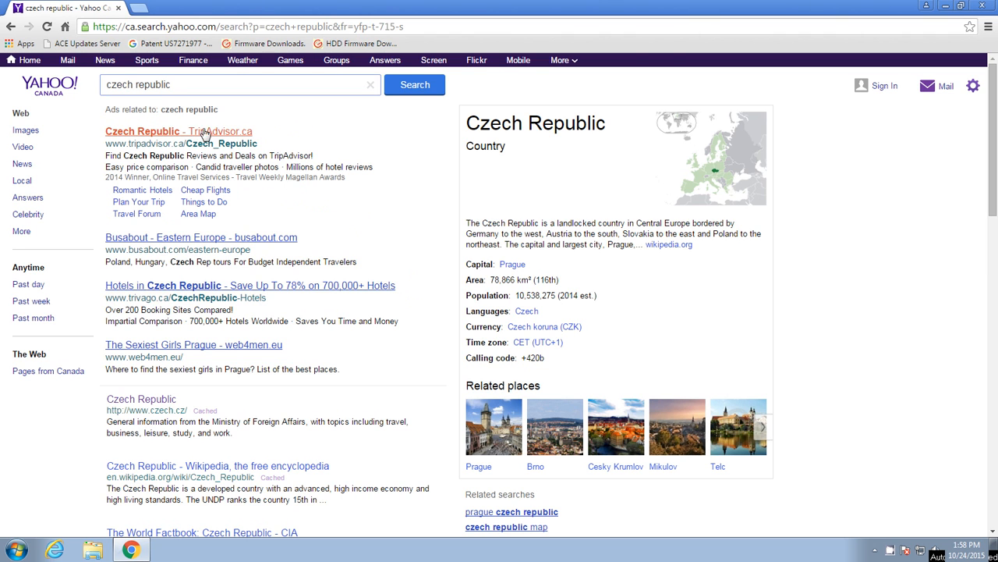
mouse_move(274, 131)
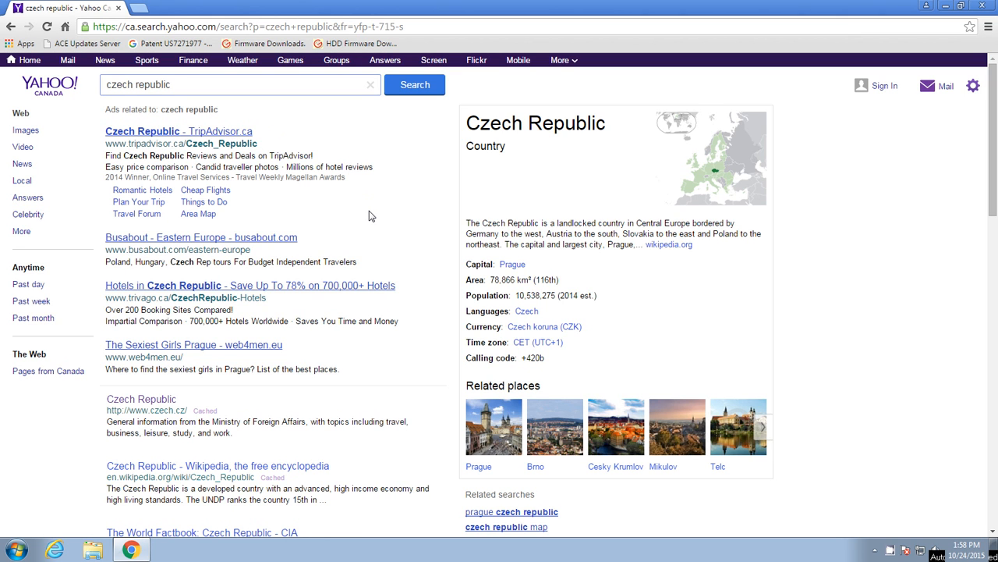
mouse_move(141, 399)
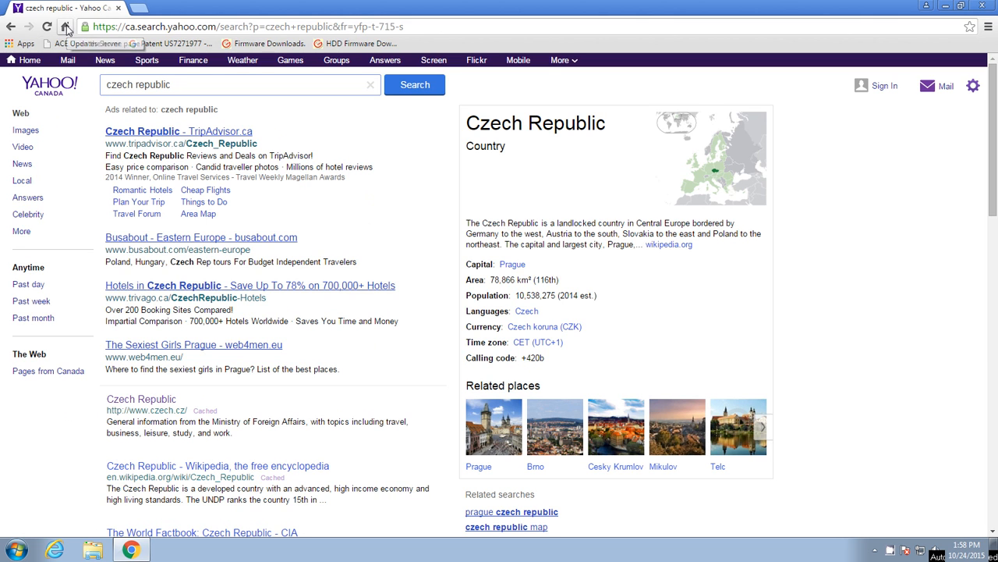
mouse_move(66, 25)
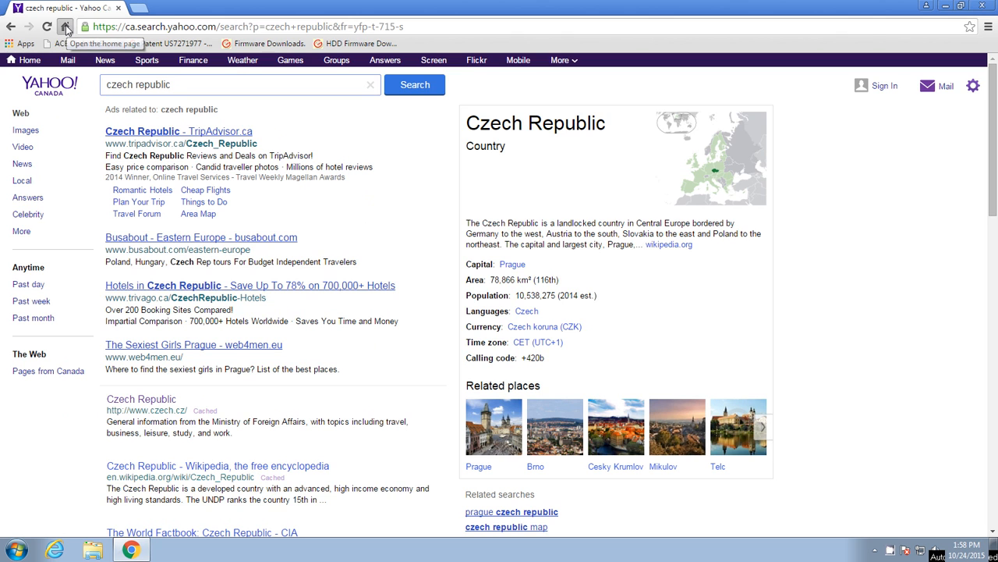
click(66, 25)
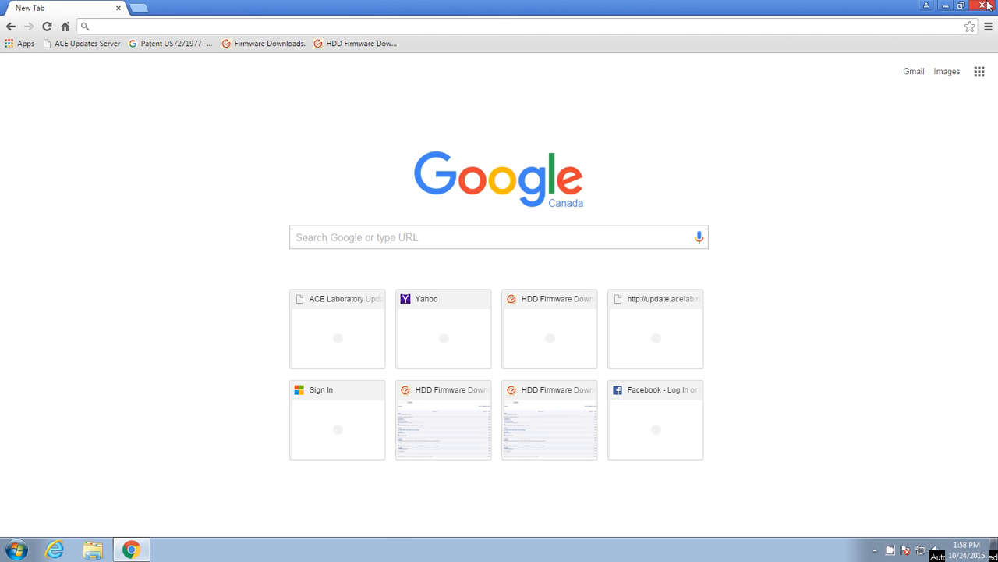
click(988, 6)
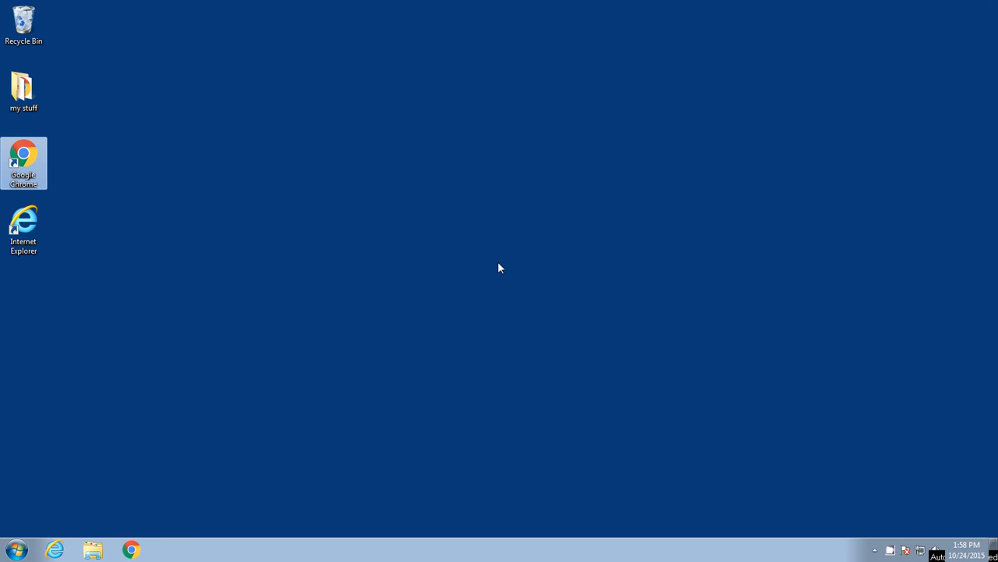
mouse_move(3, 181)
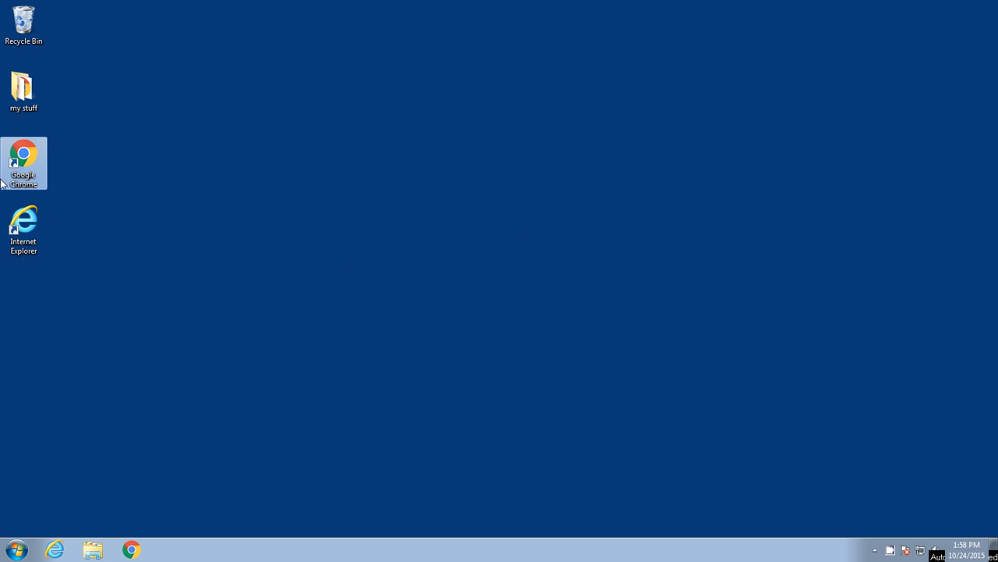
Relaunch Chrome from the desktop shortcut to get a fresh new tab page.
click(23, 228)
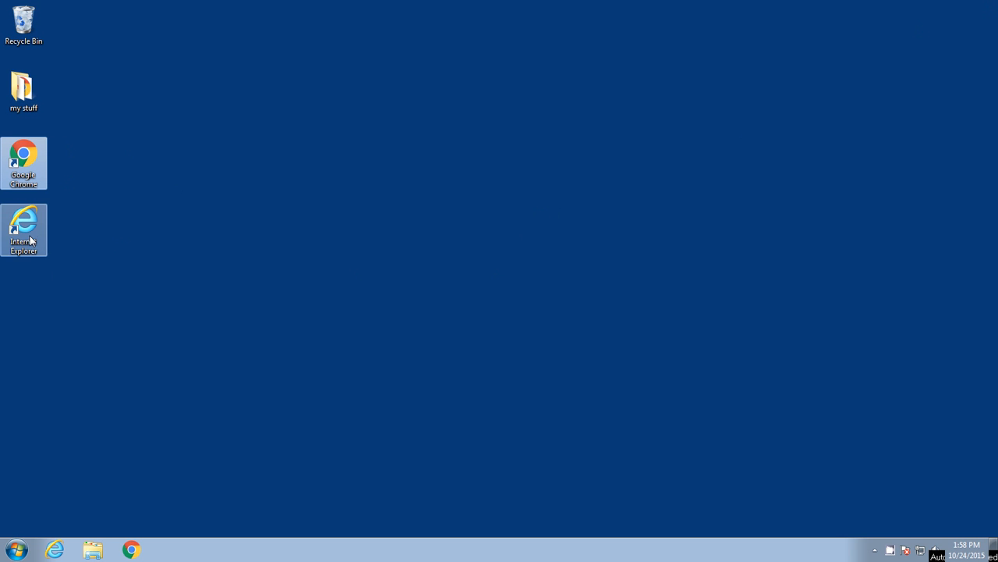
mouse_move(121, 262)
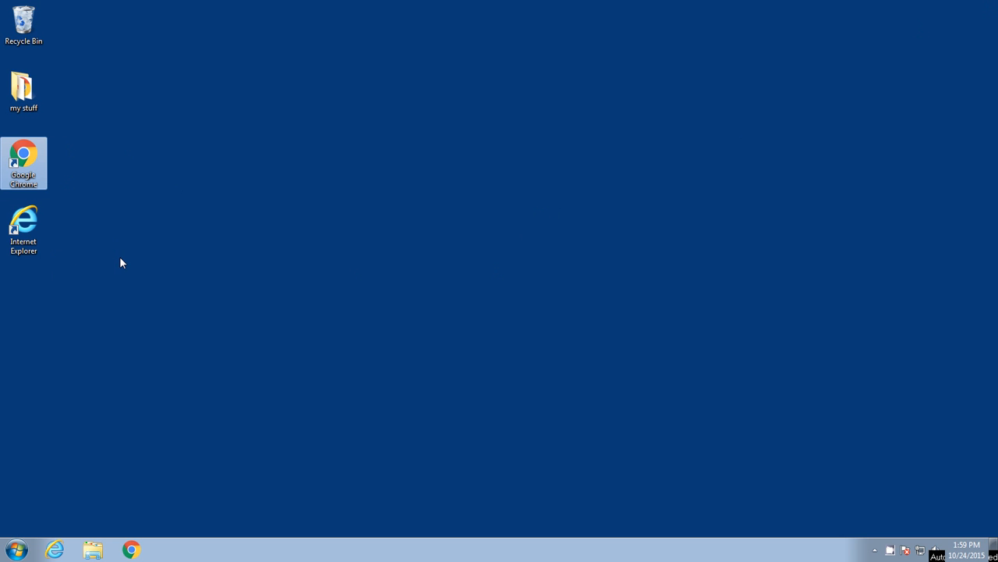
double_click(23, 163)
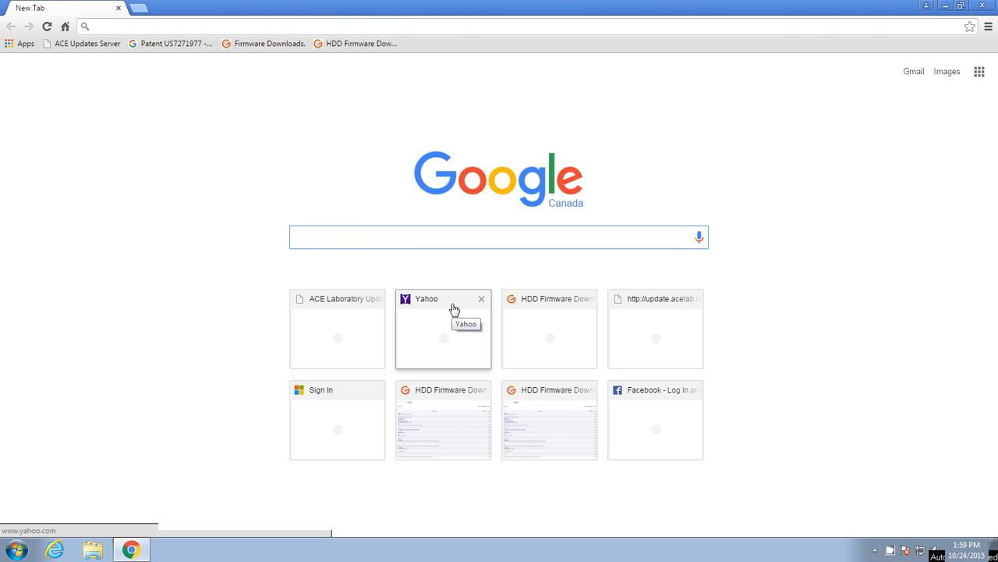
click(499, 237)
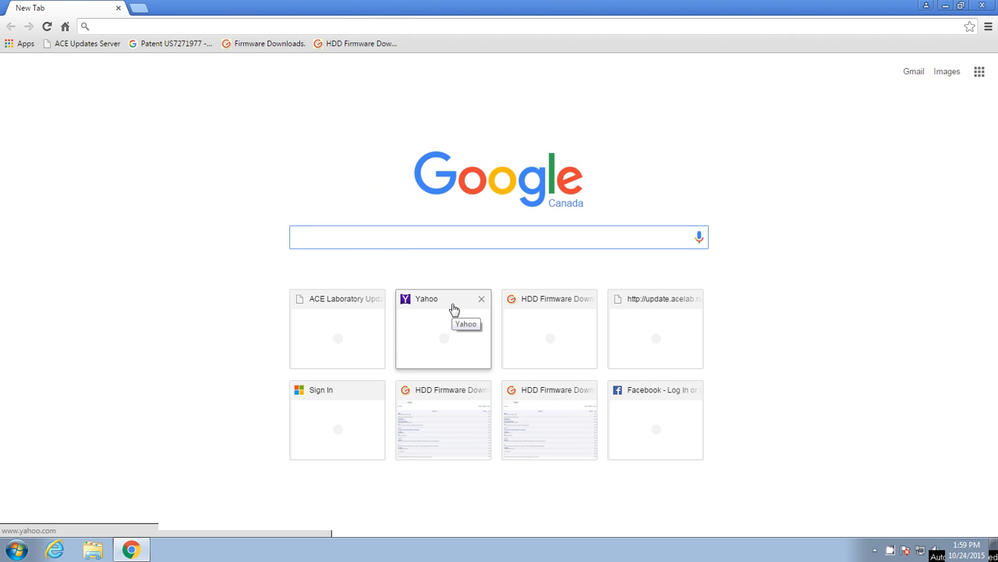
click(499, 237)
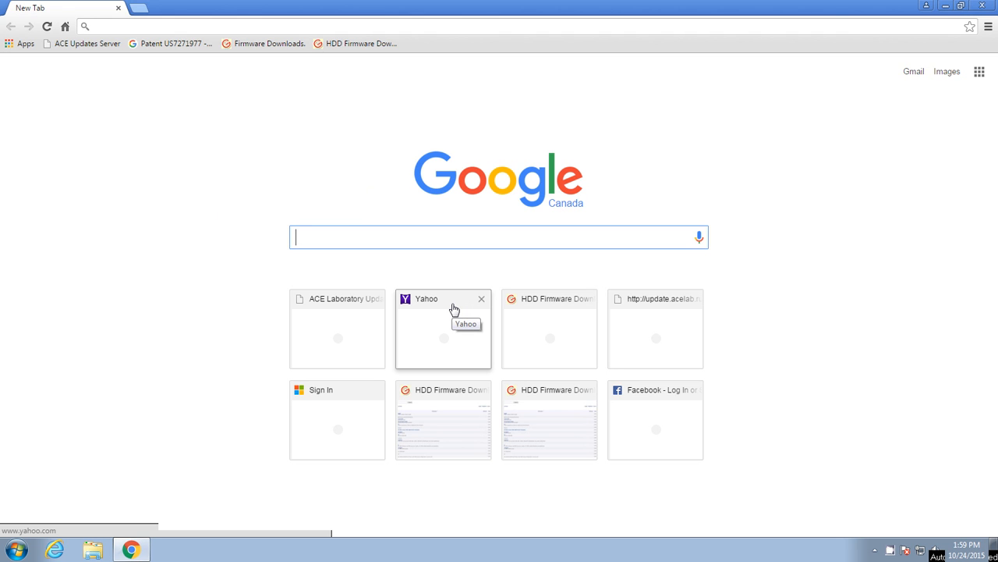